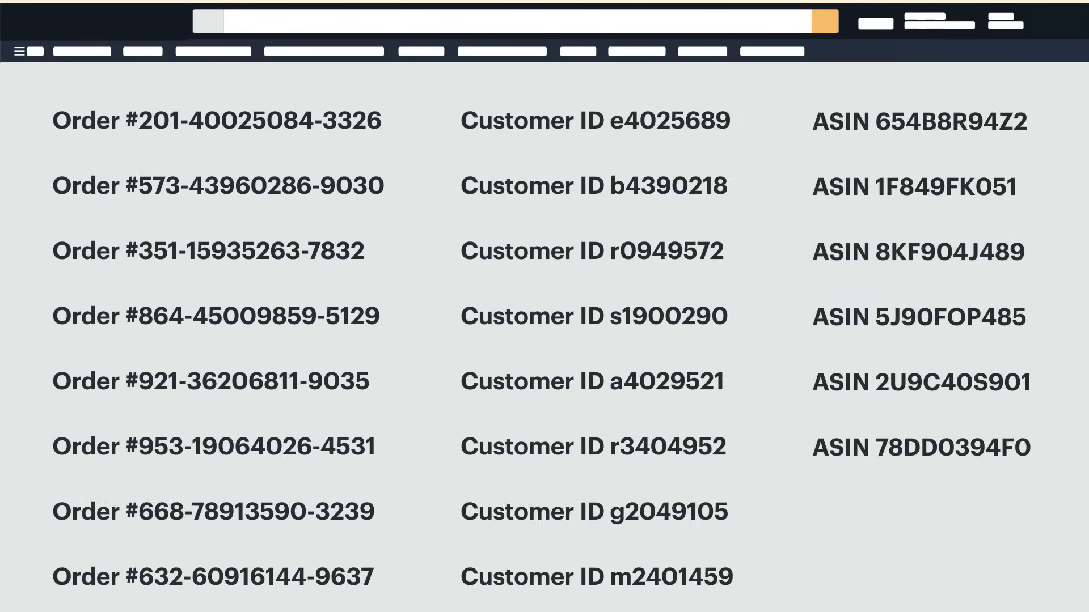
Scroll down the Lucidchart page toward the sign-up and log-in options.
scroll(down, 3)
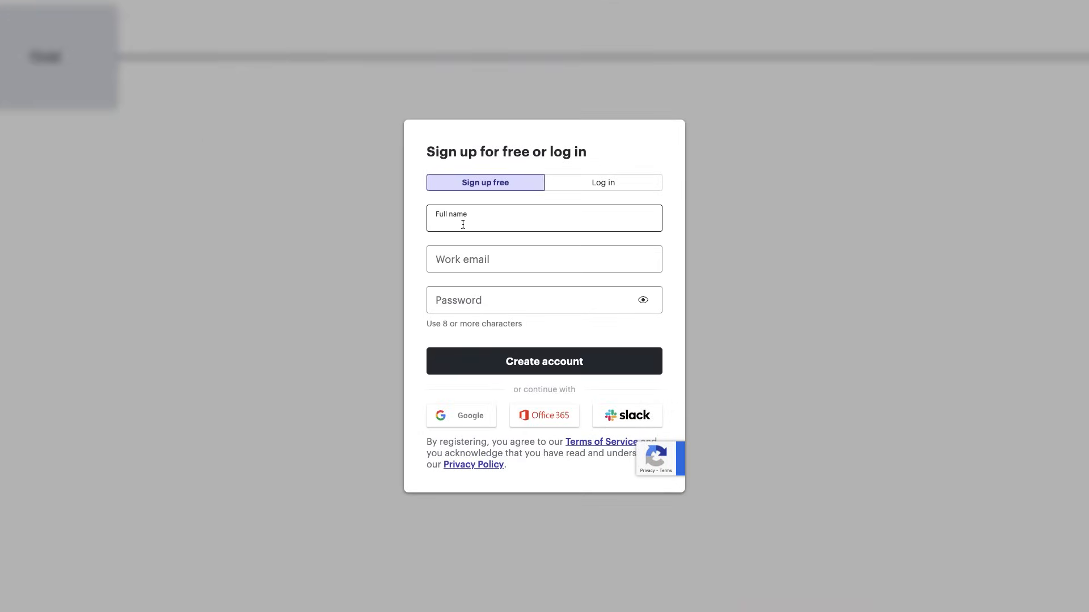
Enter the account details and submit Create account to reach the blank ERD document.
text(customer@company.com)
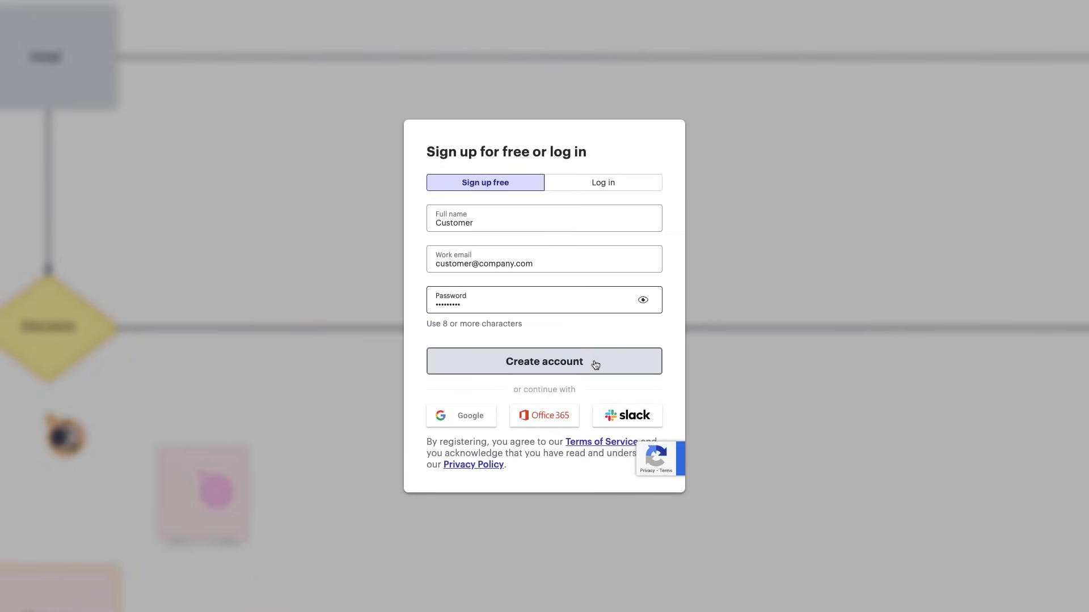
click(543, 361)
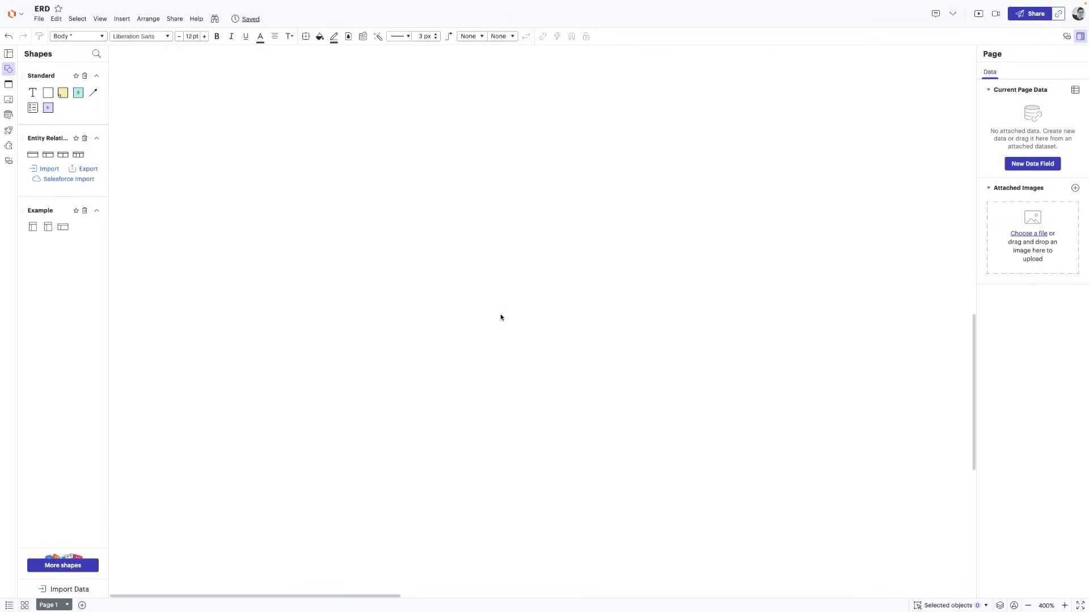
mouse_move(503, 305)
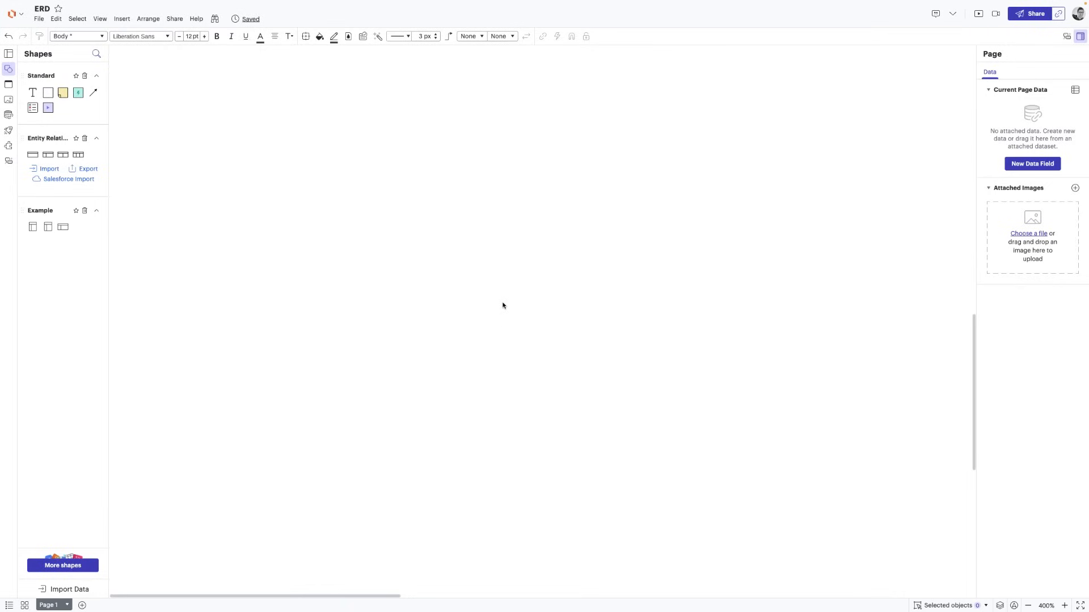
mouse_move(42, 155)
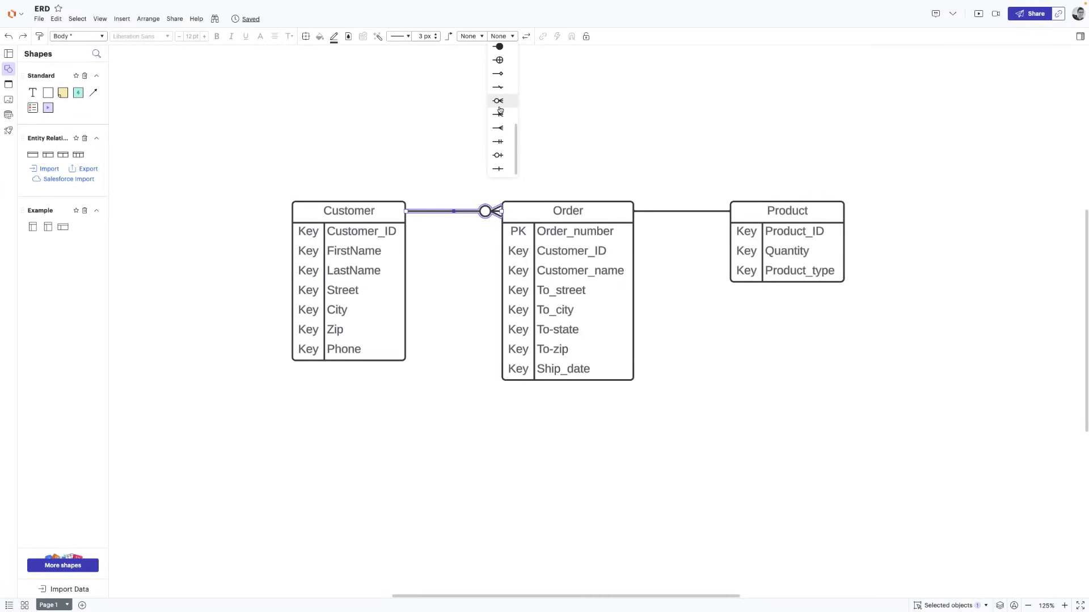
Set the Customer–Order line ends to zero-or-many at Order and one-and-only-one at Customer.
click(498, 101)
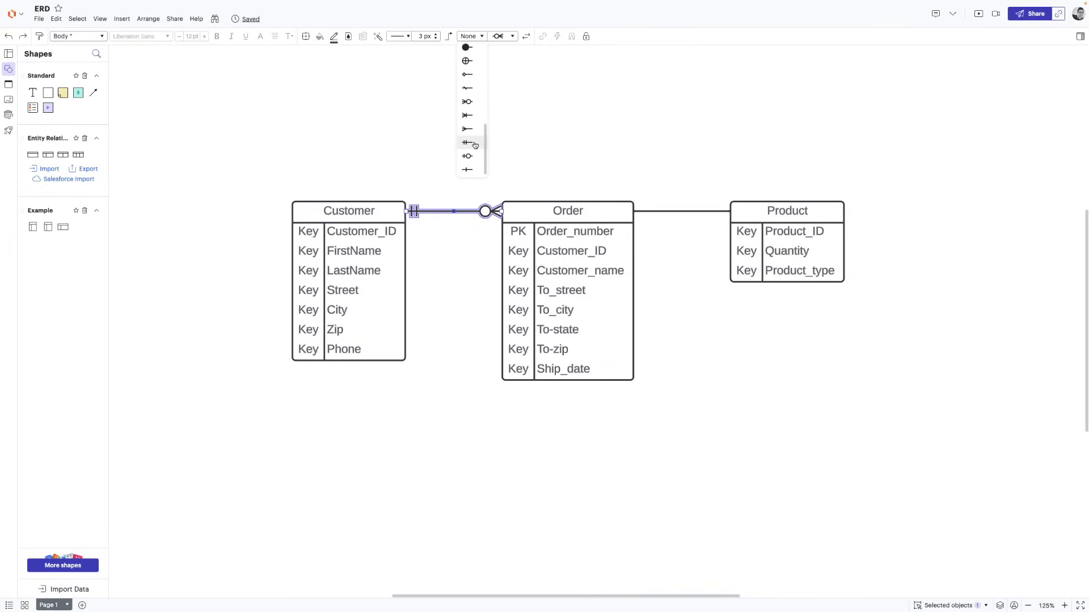
click(466, 143)
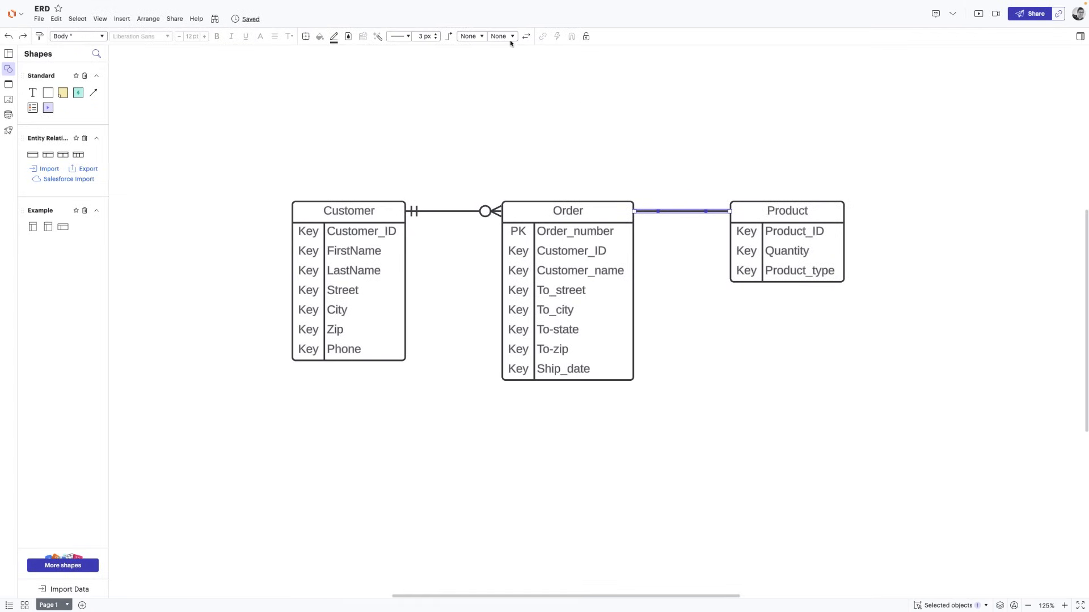
Set the Order–Product line ends to one-or-many at Product and zero-or-many at Order.
click(512, 36)
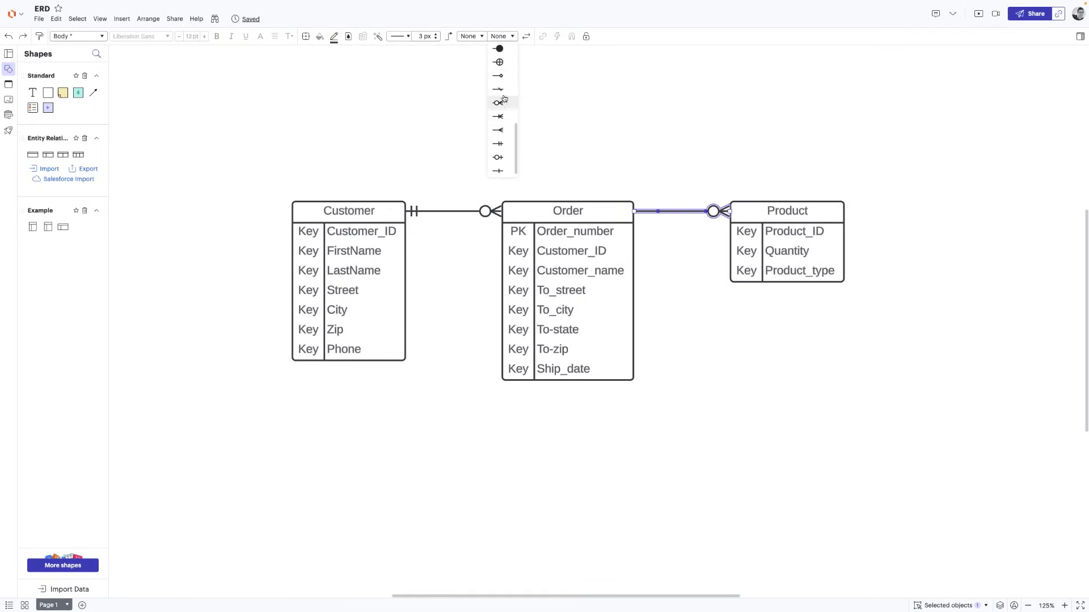
click(497, 103)
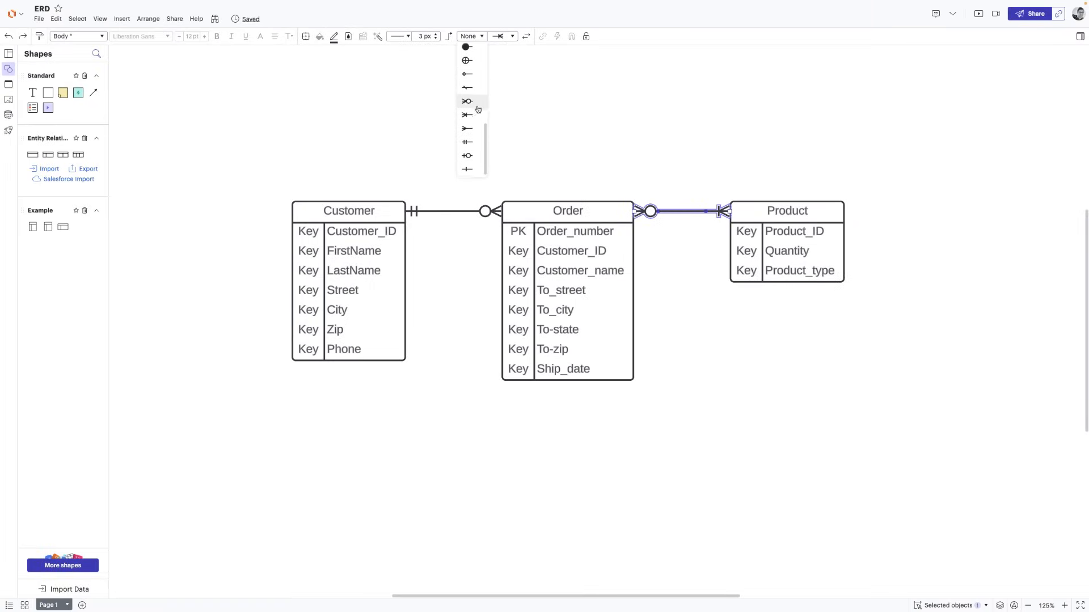
click(466, 101)
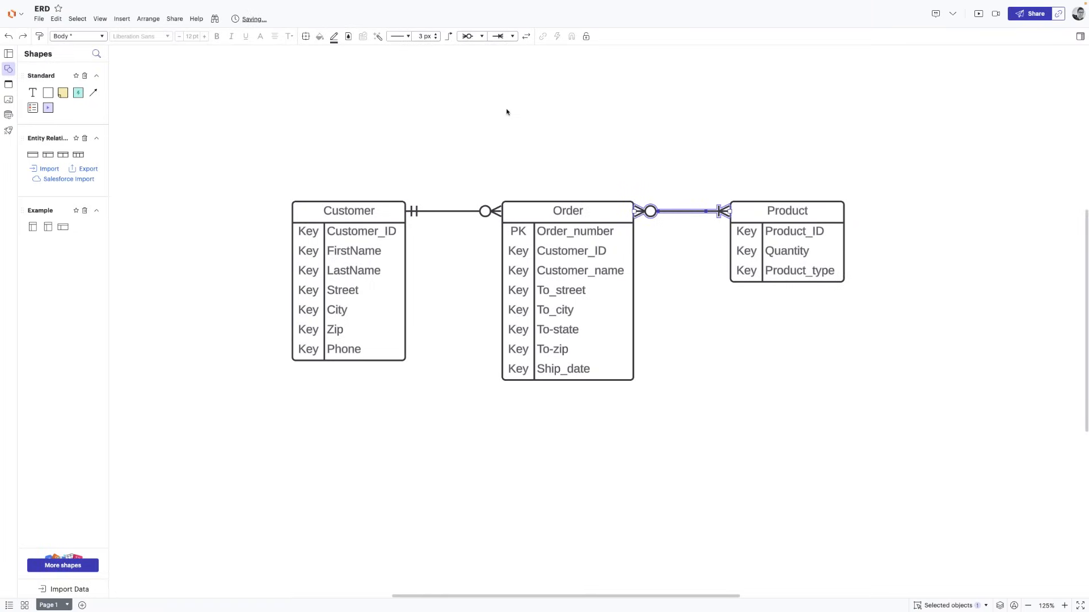
click(505, 112)
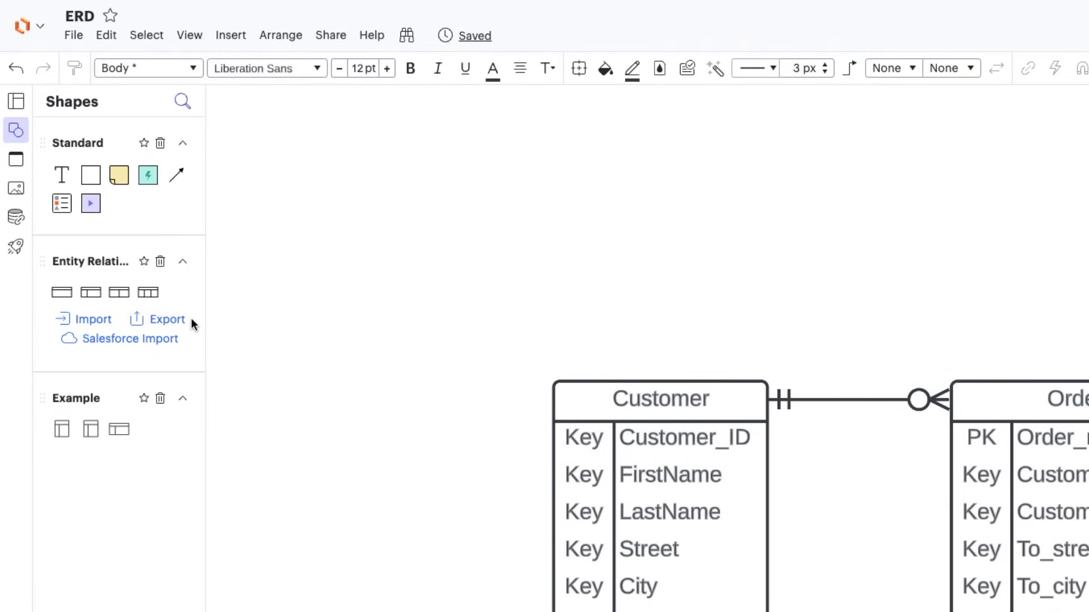
click(167, 320)
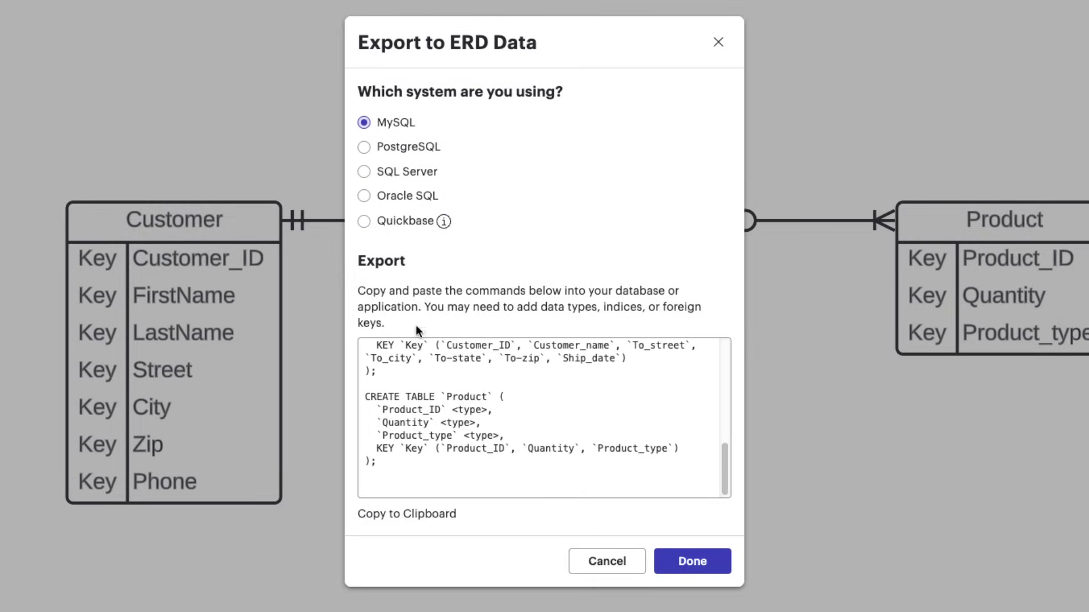
View the ERD export in PostgreSQL syntax, then switch it to SQL Server.
click(363, 146)
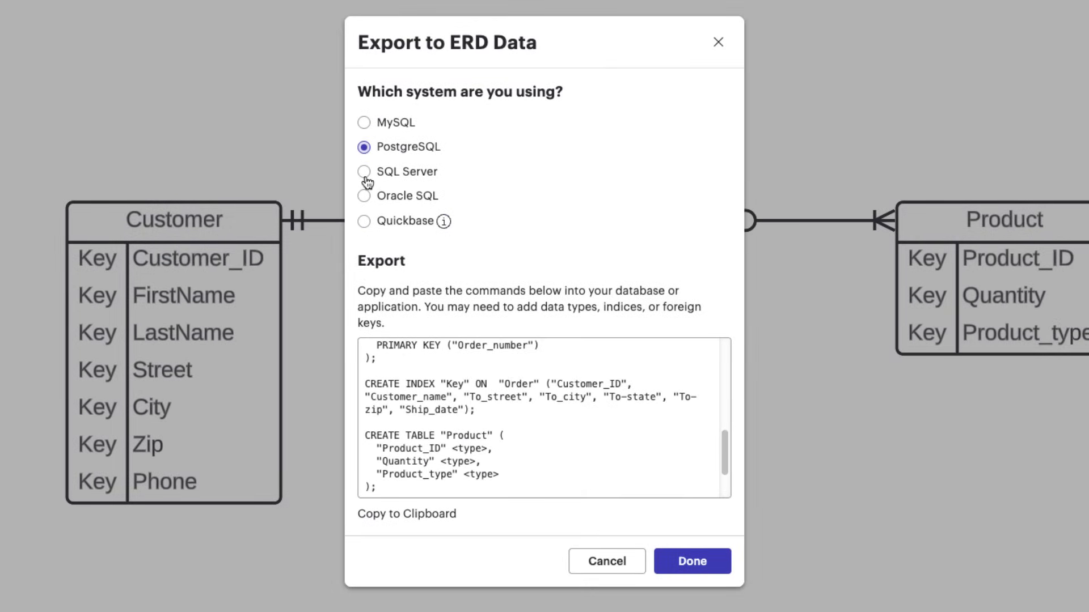
click(363, 171)
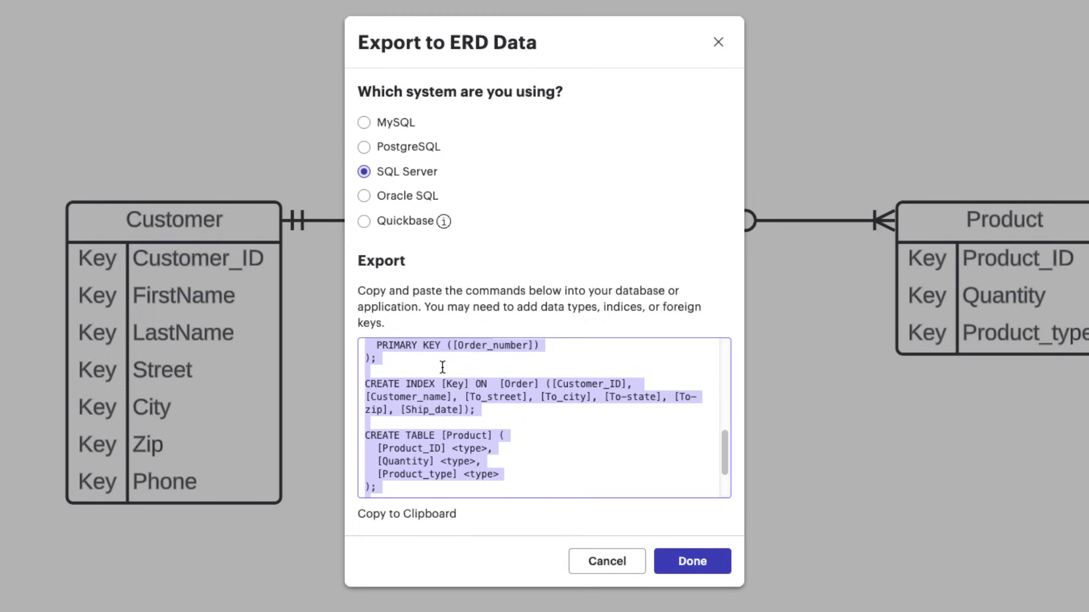